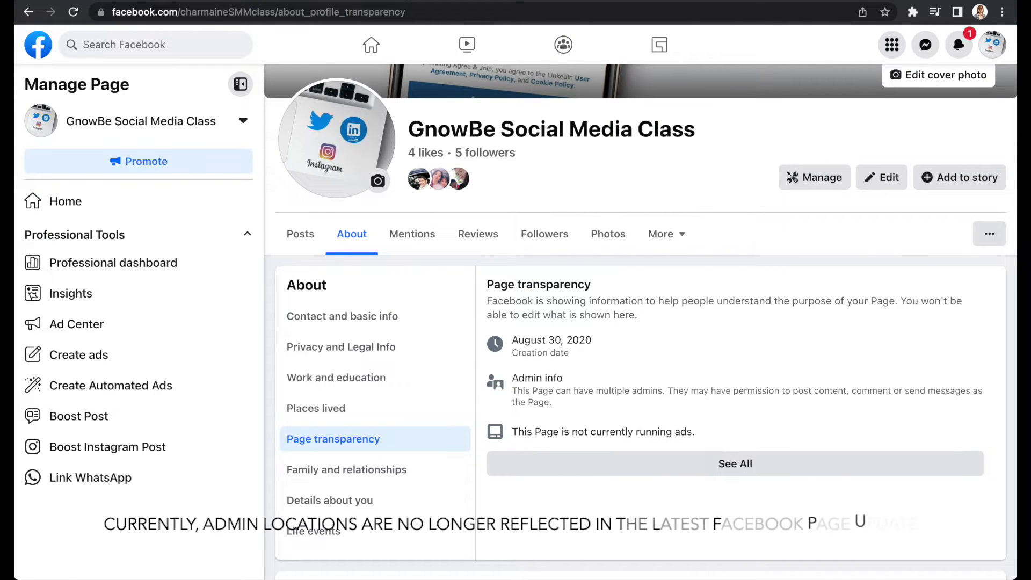
- Open the grid Menu in the top bar to show Facebook's social and create options
click(734, 463)
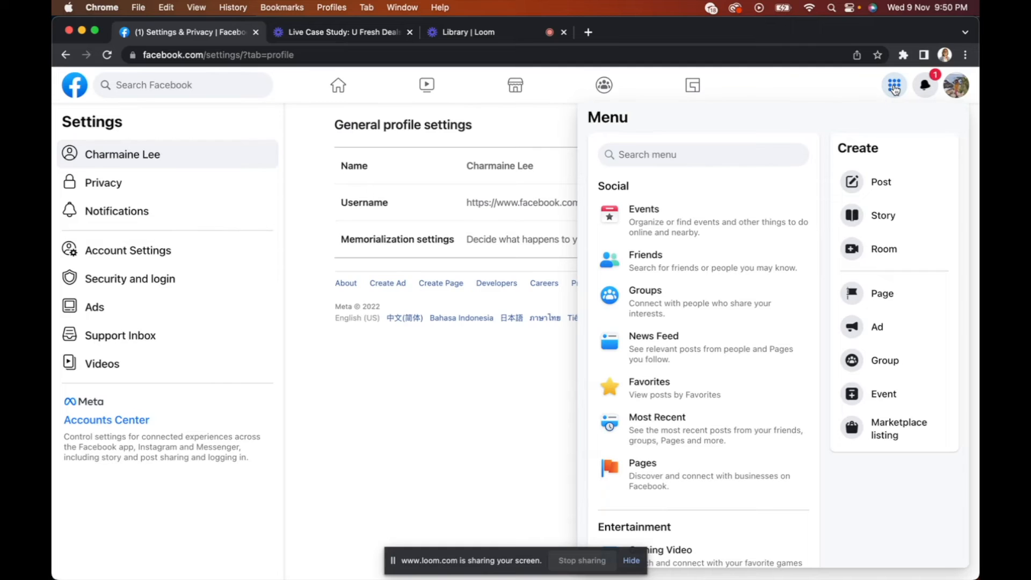
mouse_move(894, 86)
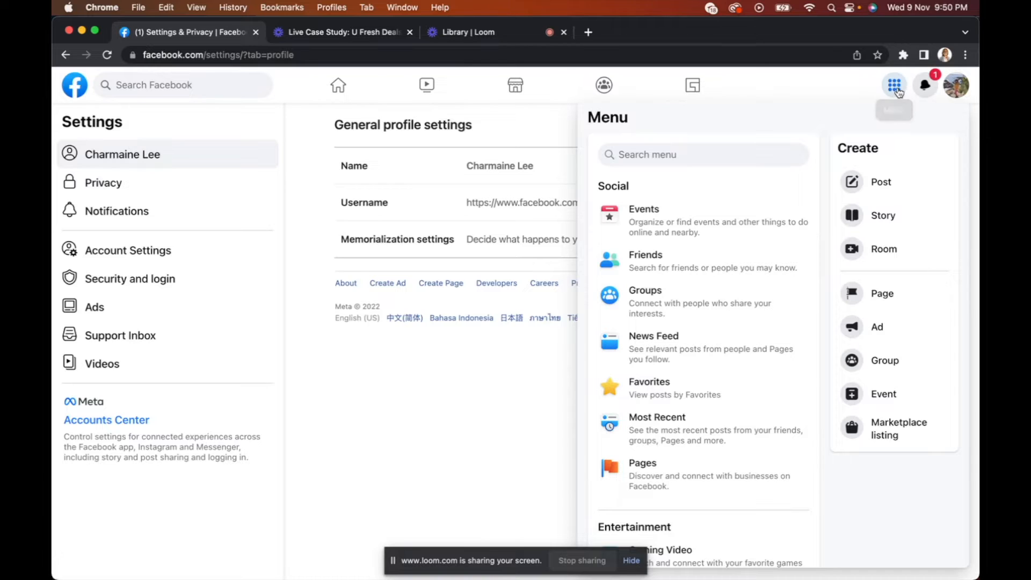
mouse_move(940, 129)
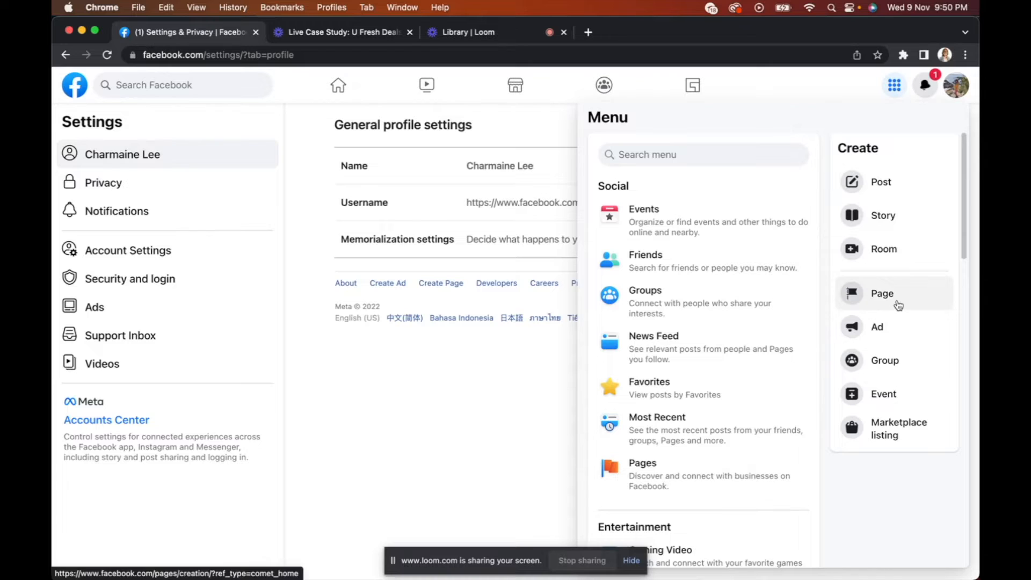
- Choose Page under the Menu's Create section to start a new Page
click(882, 293)
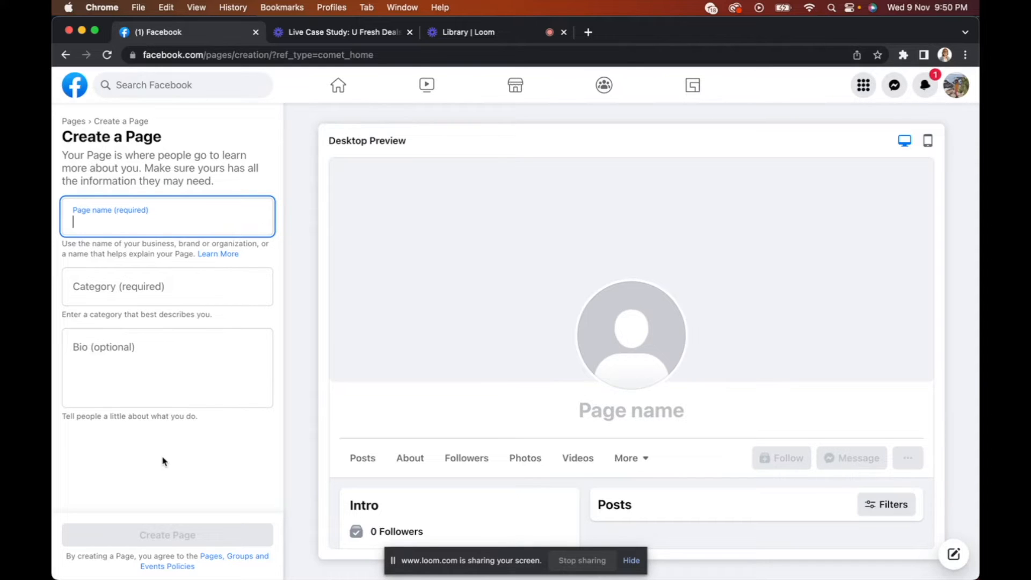
mouse_move(589, 389)
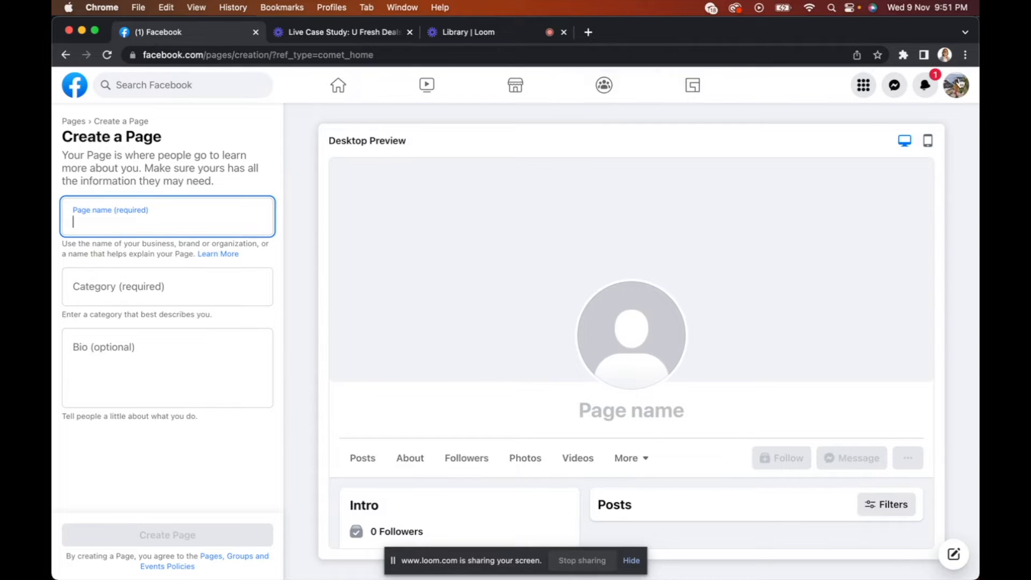
mouse_move(956, 85)
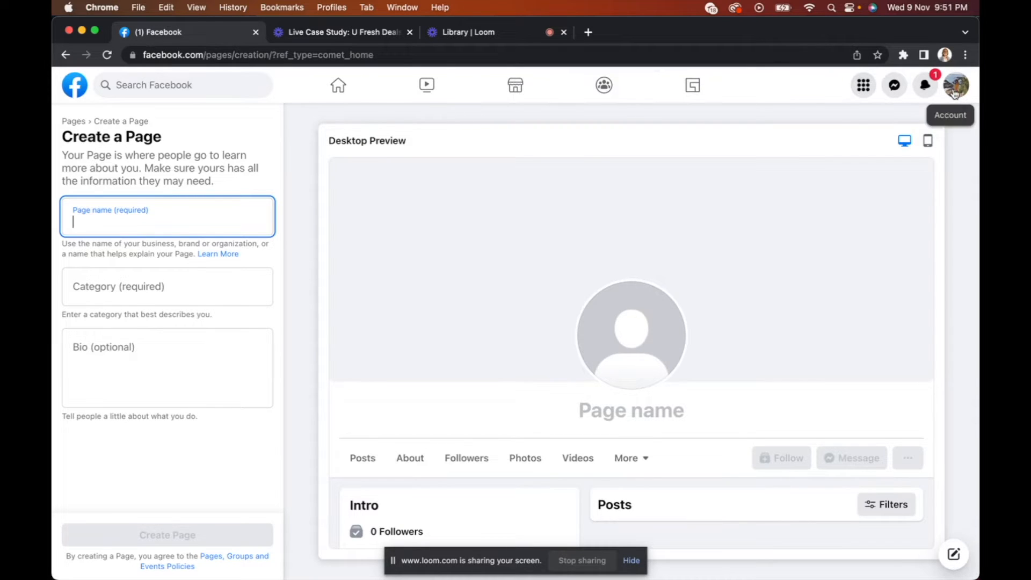
- Switch from the creation form to the Vertical Institute Students Page profile
click(954, 84)
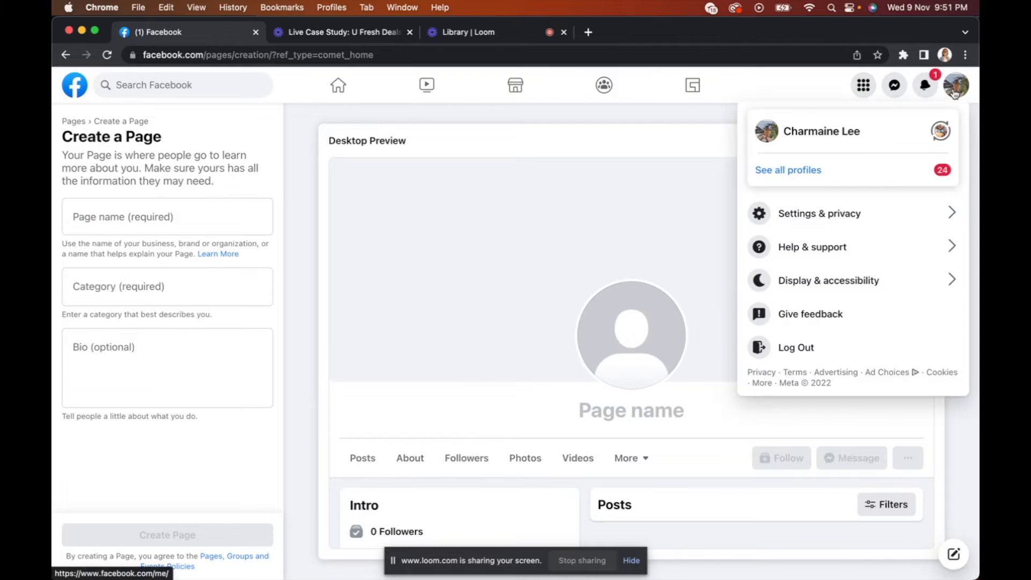
mouse_move(939, 130)
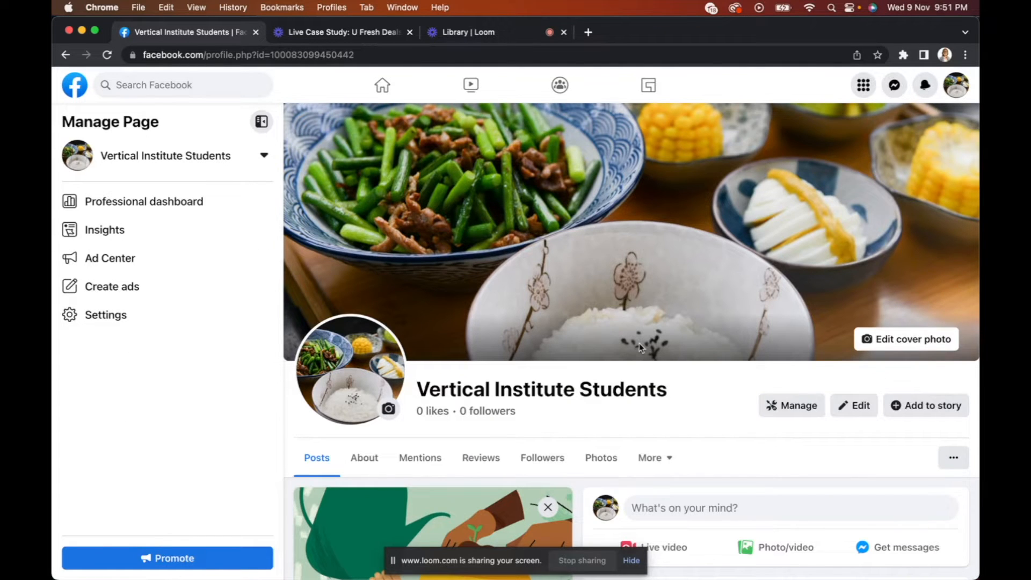
mouse_move(688, 465)
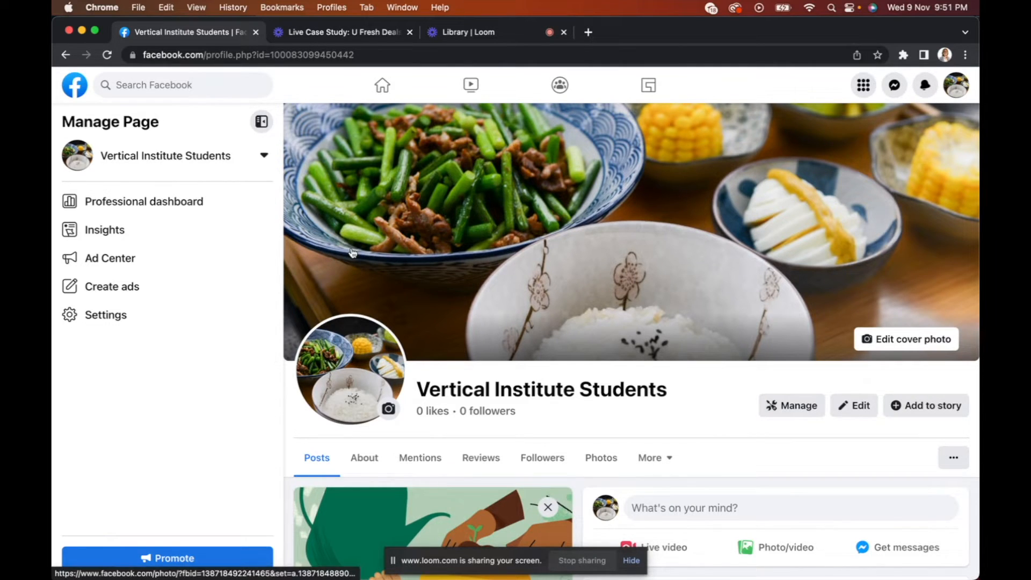
mouse_move(659, 252)
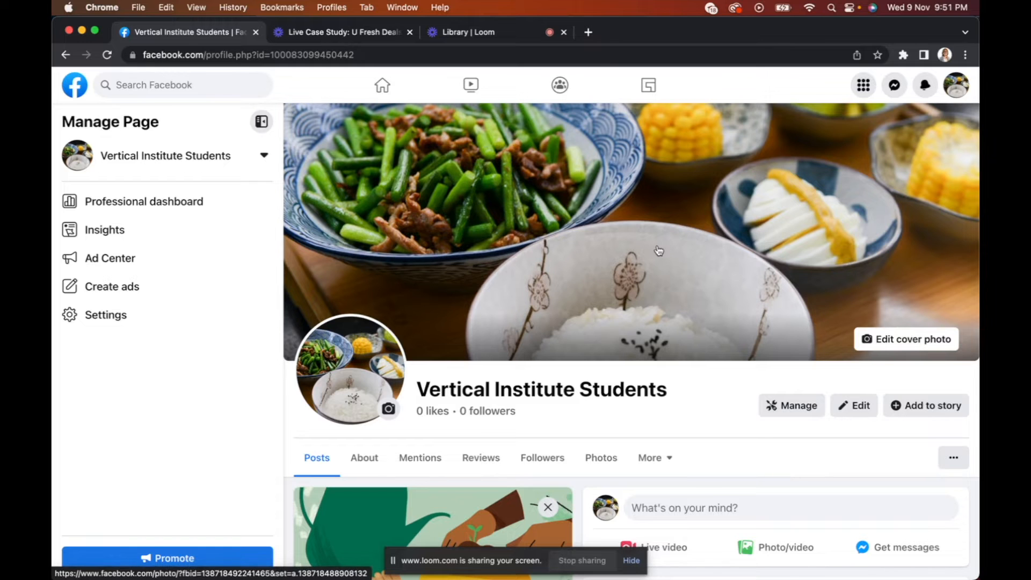
mouse_move(648, 85)
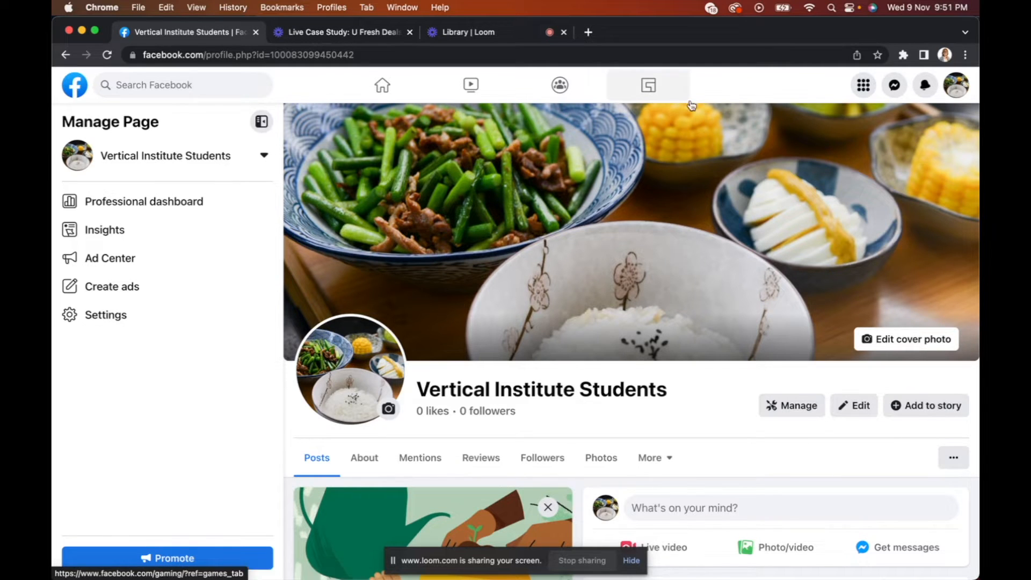
scroll(down, 3)
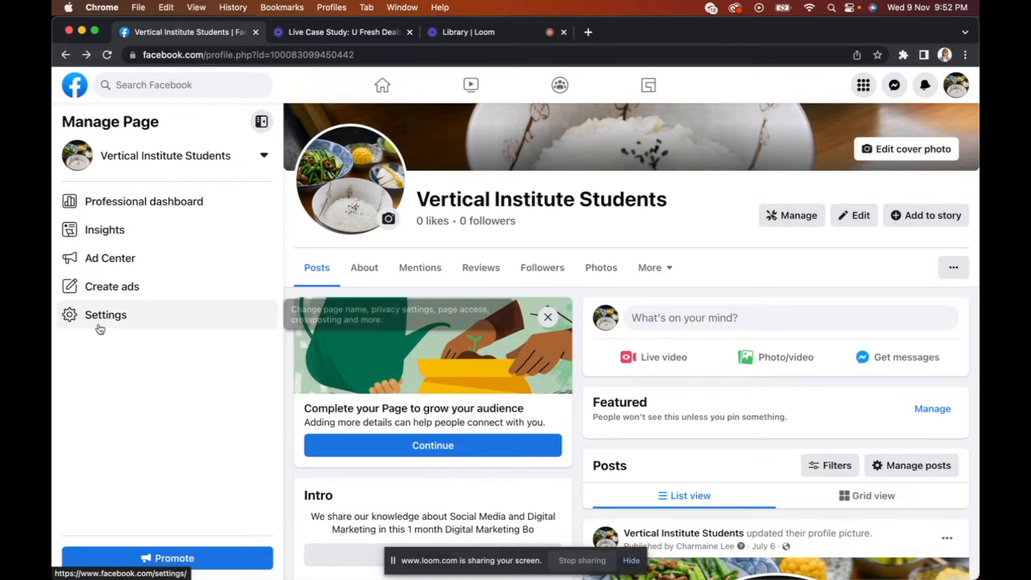
- In the Page settings, change the username to 'vertical.institute.class'
click(105, 315)
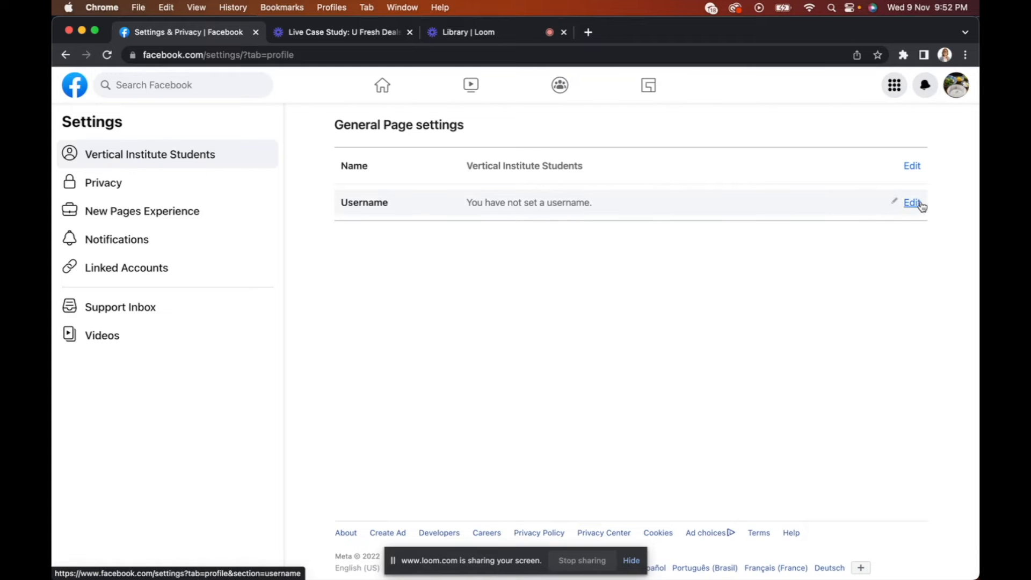
click(912, 202)
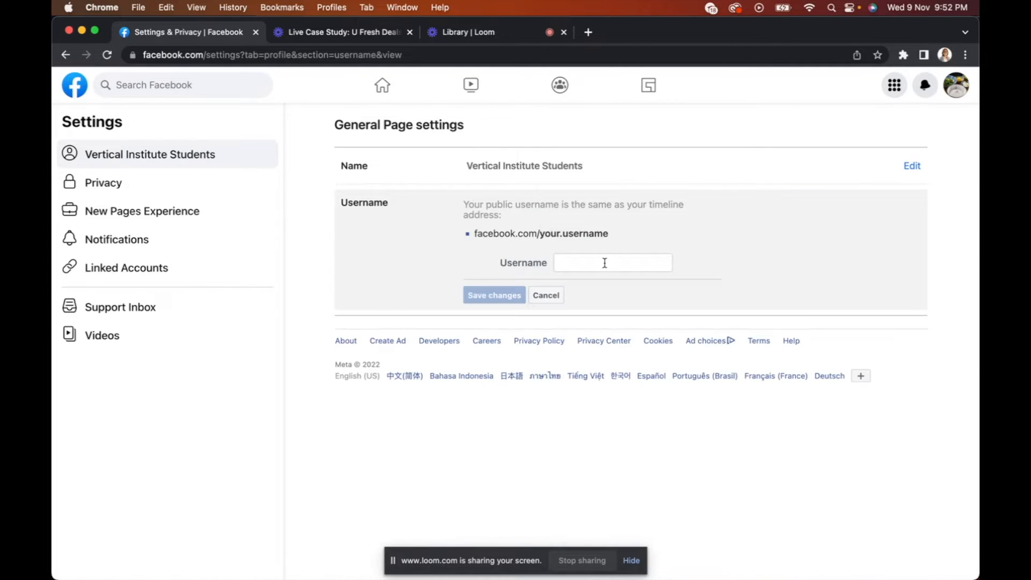
click(612, 263)
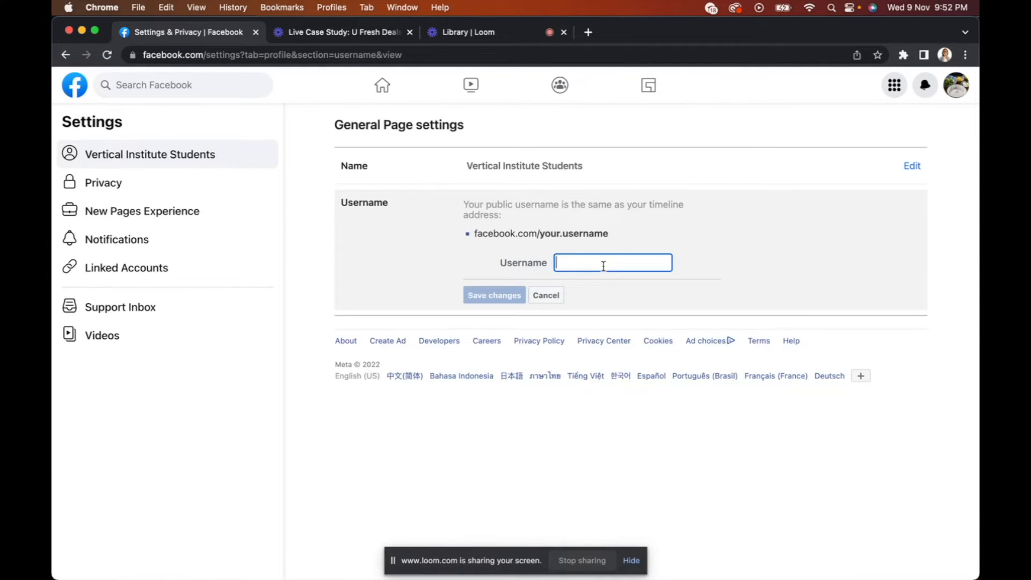
text(verticalinstitute)
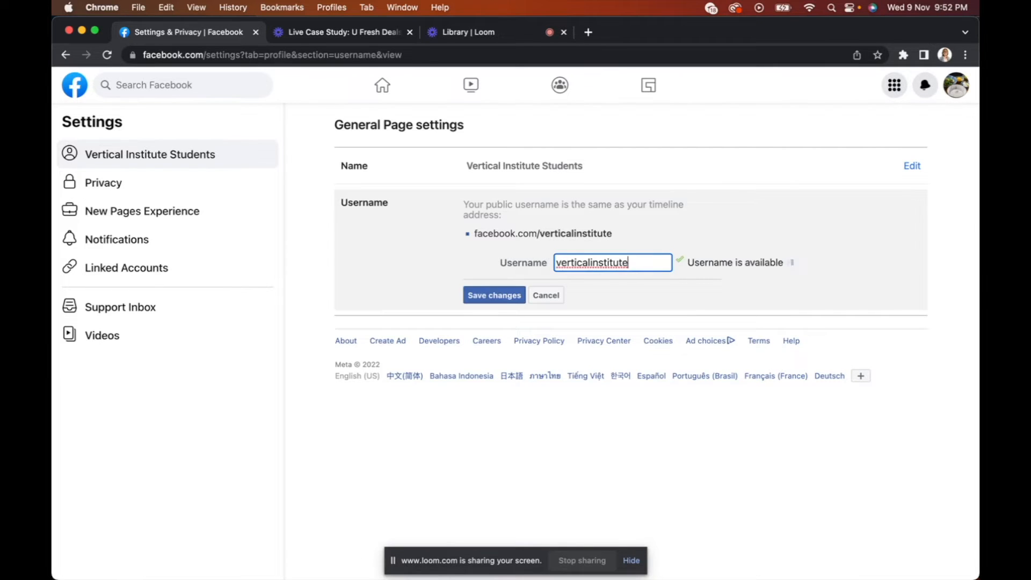
text(class)
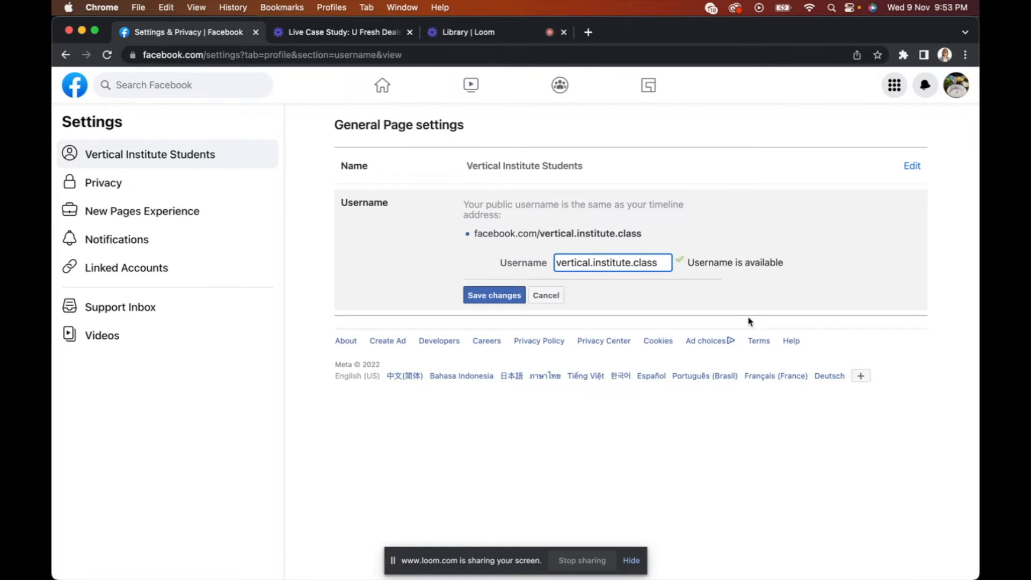
mouse_move(707, 291)
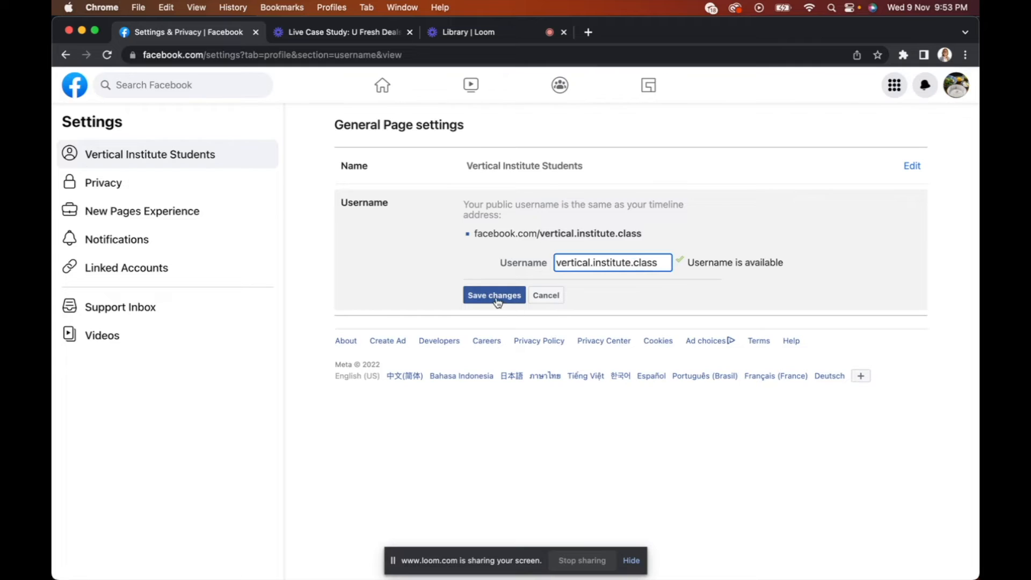
- Save the 'vertical.institute.class' username, confirming with the account password, and reopen its editor
click(493, 295)
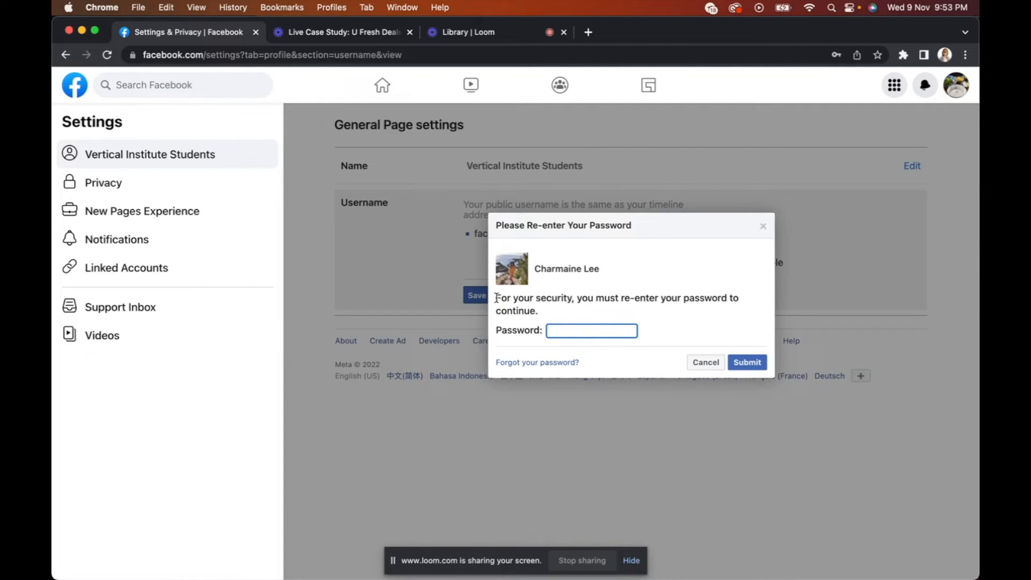
text(password)
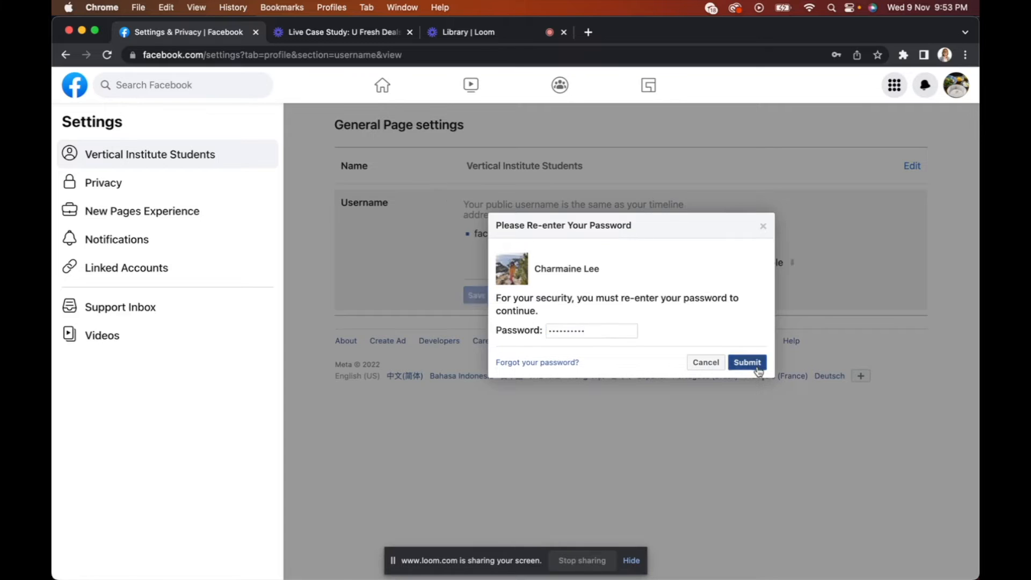
click(747, 363)
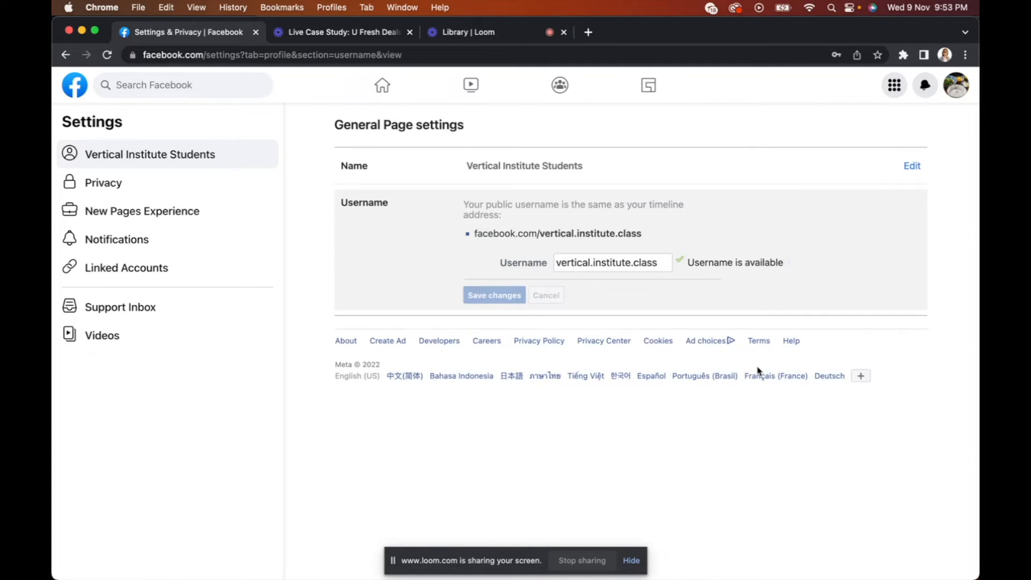
click(545, 295)
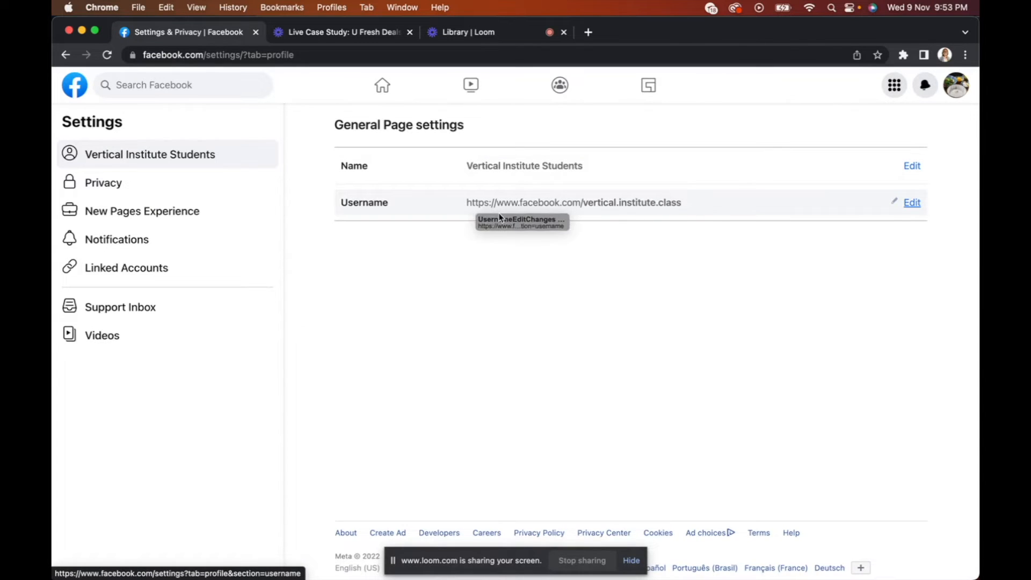
mouse_move(635, 205)
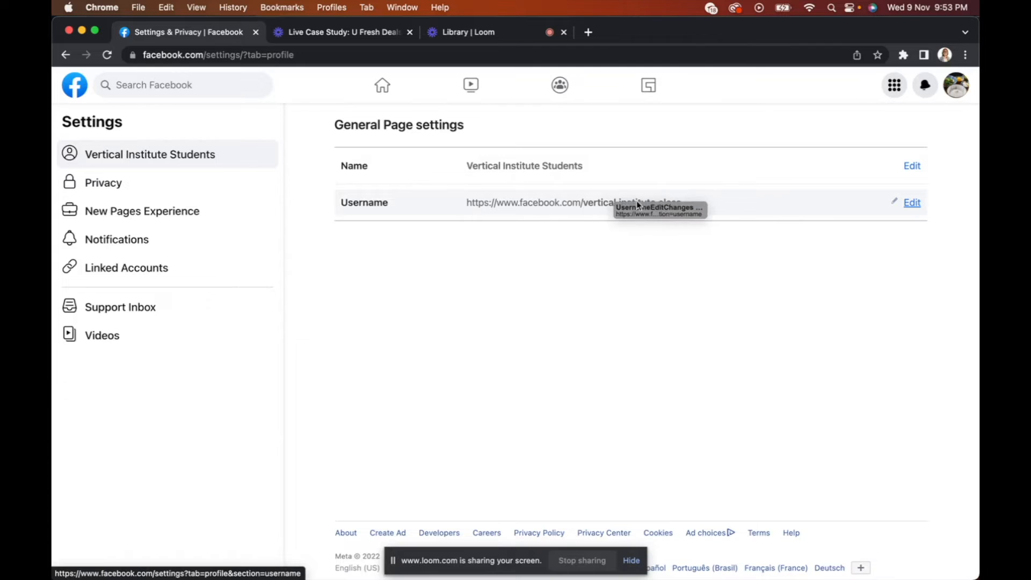
click(912, 202)
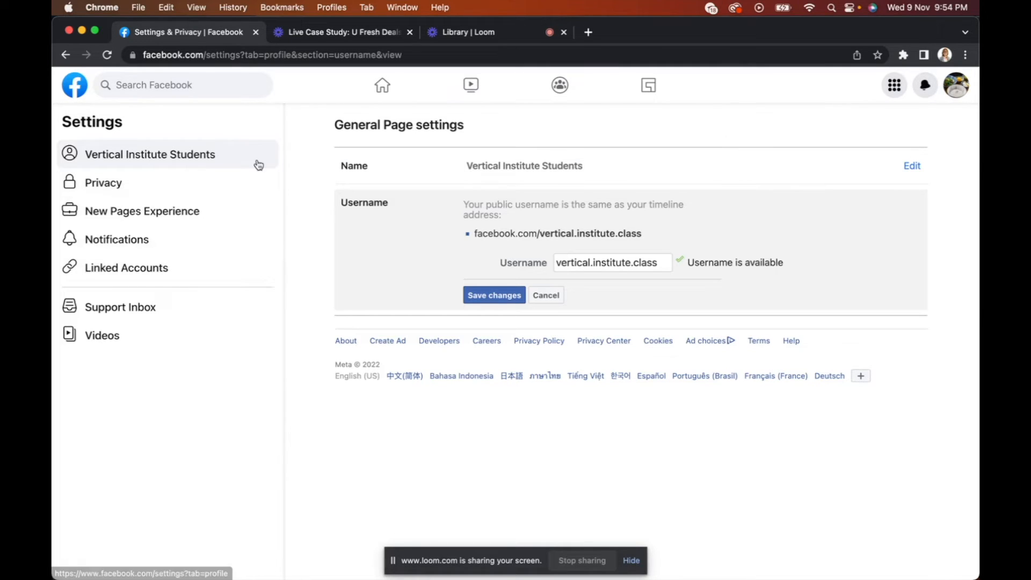
click(270, 55)
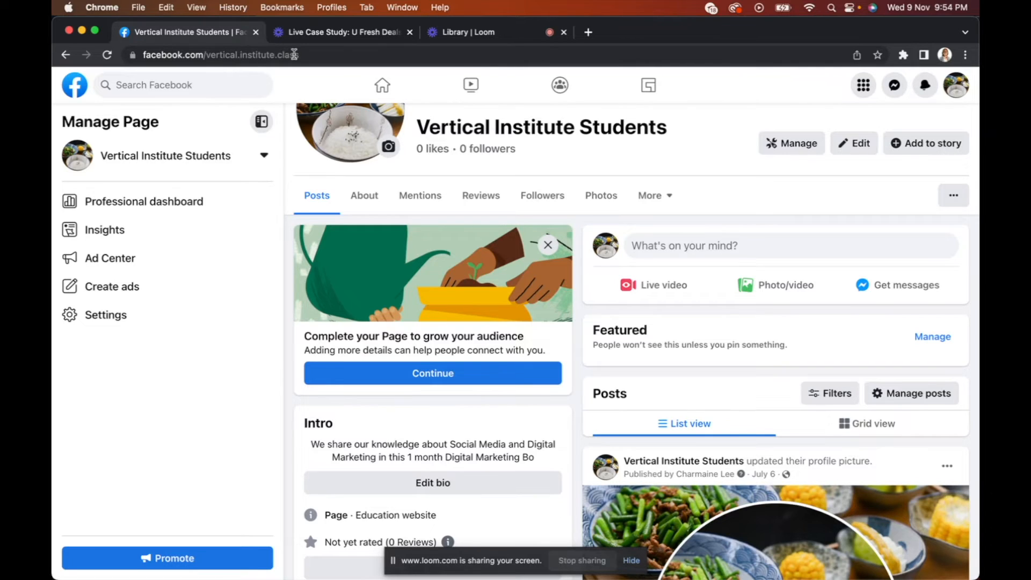
mouse_move(358, 47)
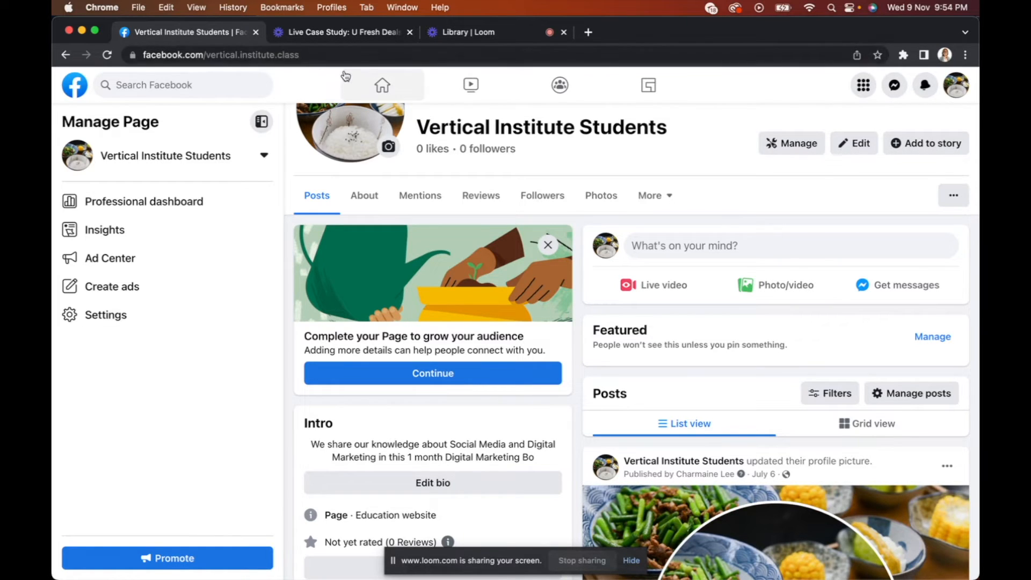
mouse_move(105, 315)
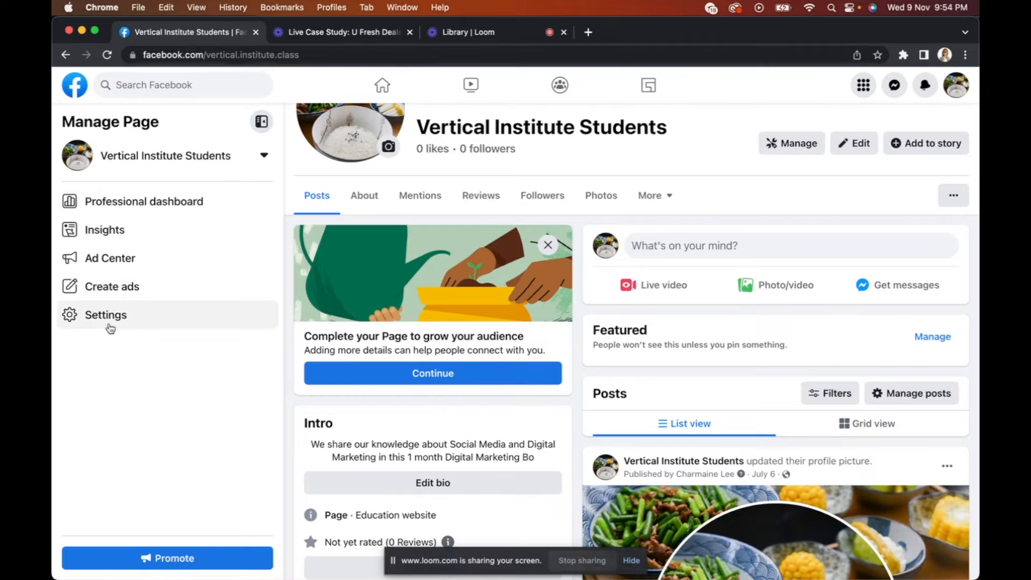
mouse_move(105, 314)
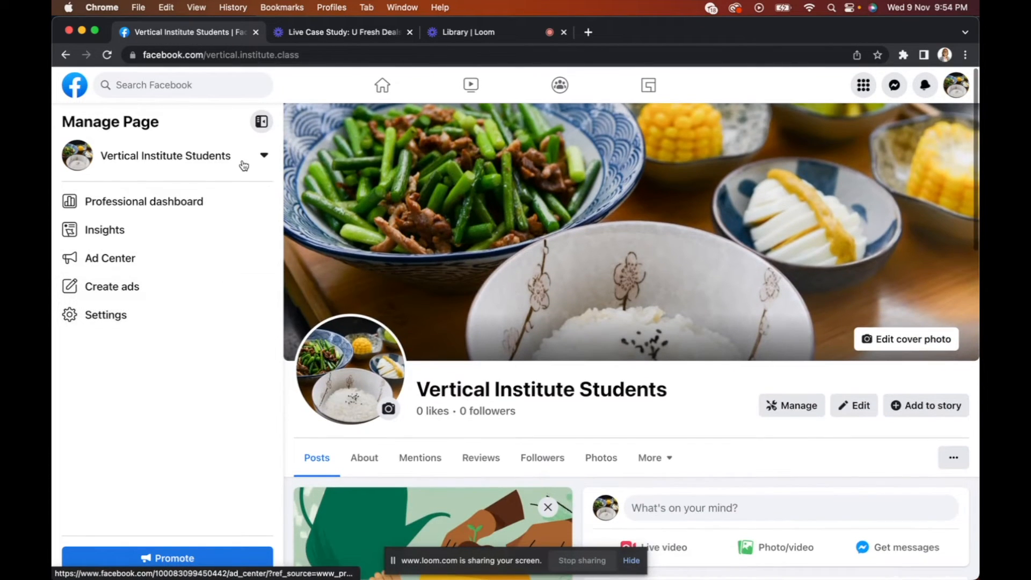
scroll(down, 3)
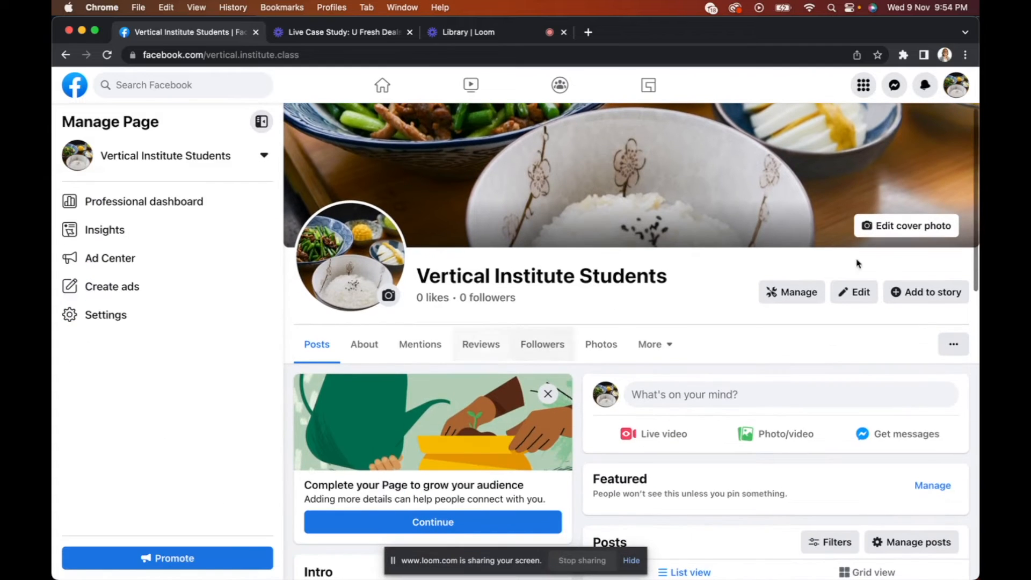
scroll(down, 3)
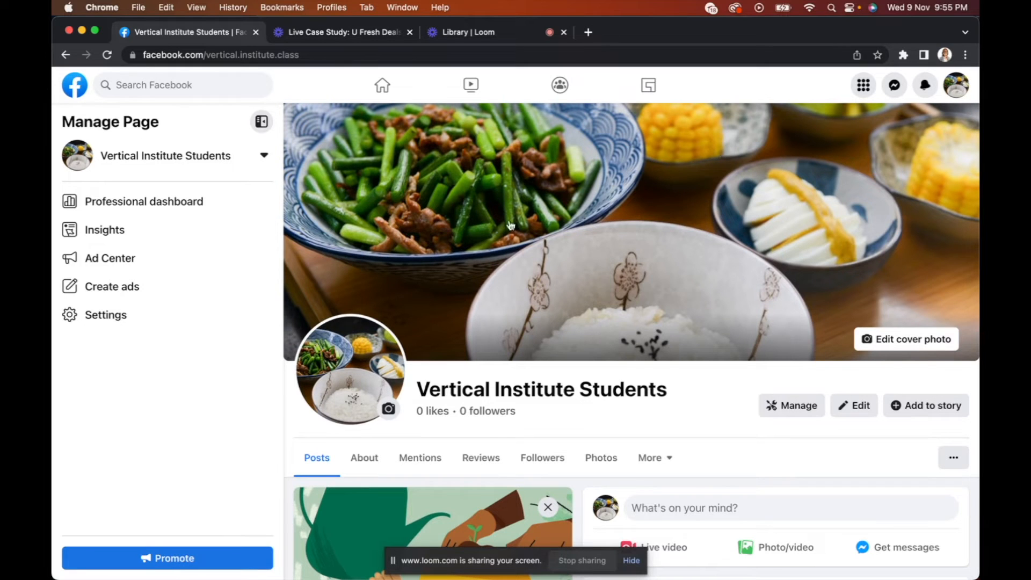
mouse_move(620, 191)
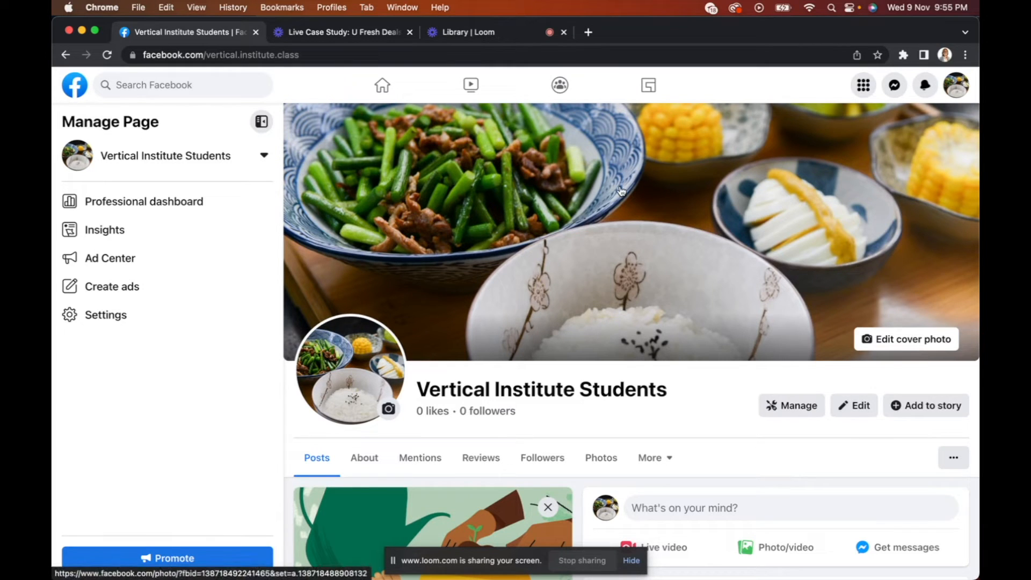
mouse_move(801, 385)
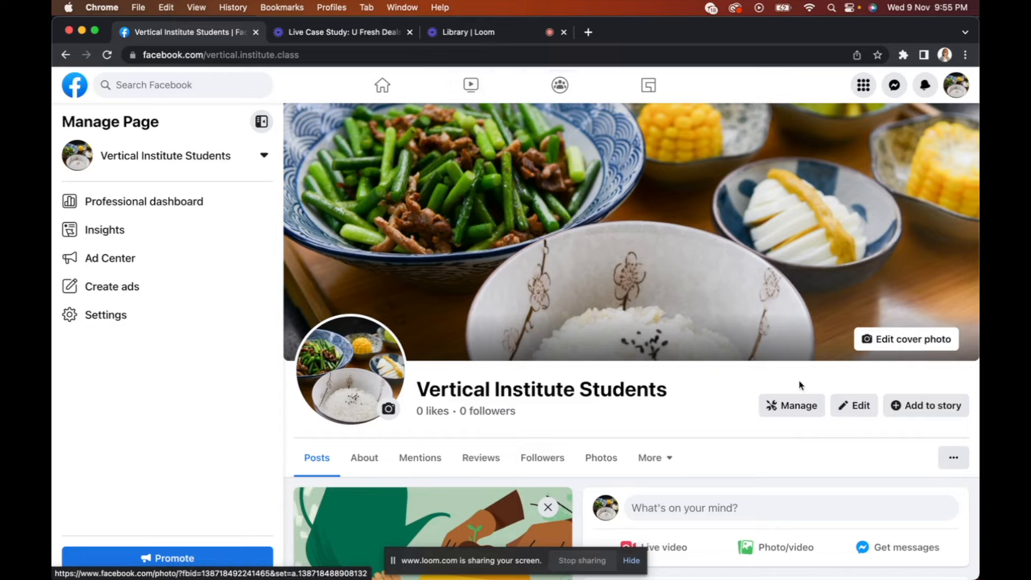
mouse_move(648, 261)
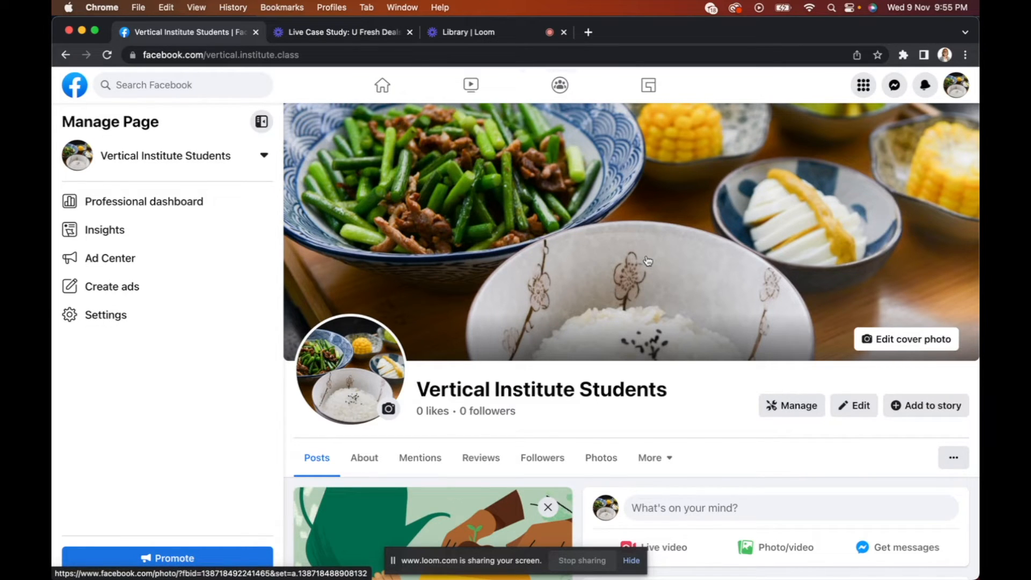
mouse_move(431, 367)
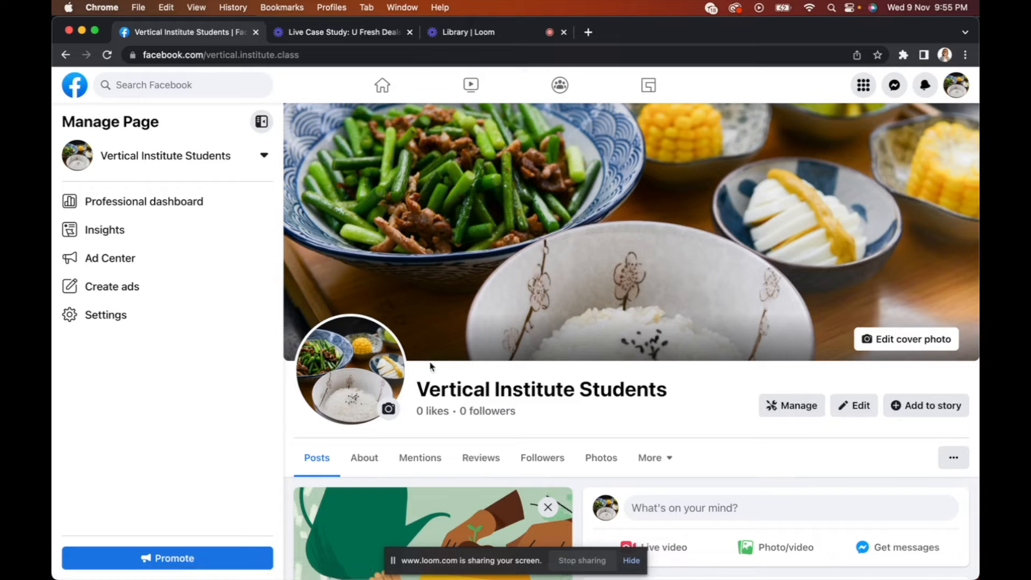
click(791, 405)
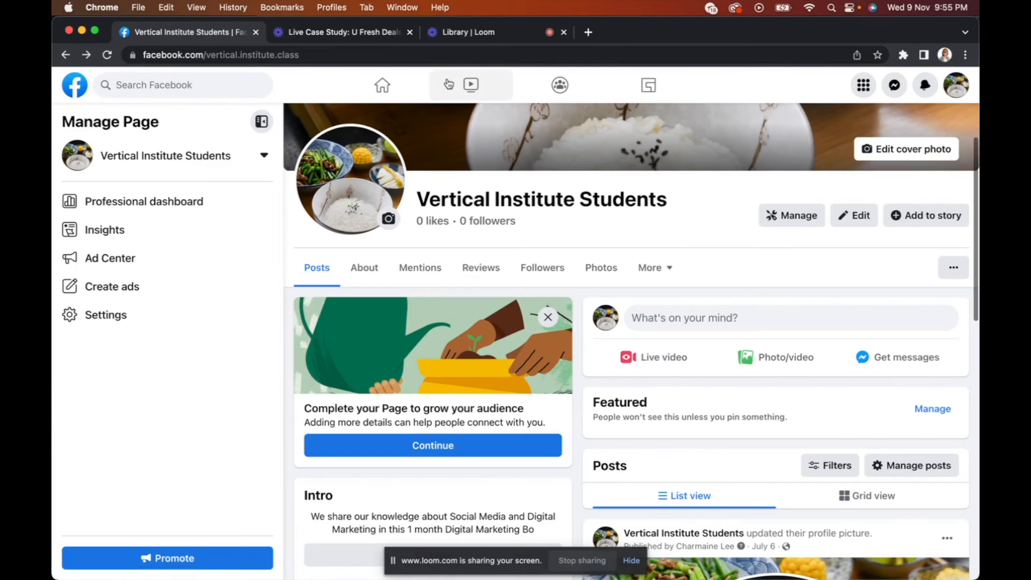
- Scroll the Professional dashboard sidebar and open Page access under Your tools
scroll(down, 3)
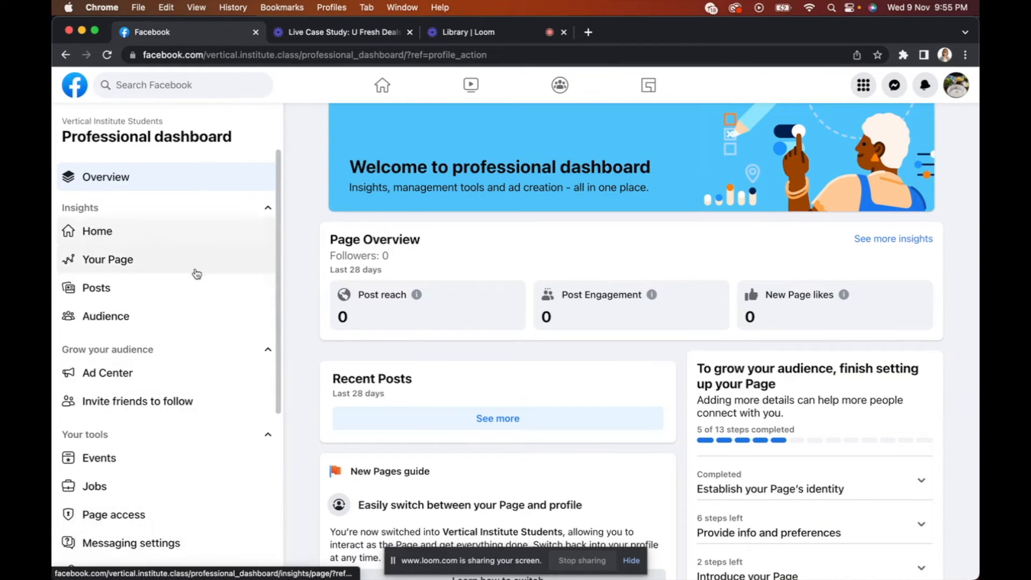
scroll(down, 3)
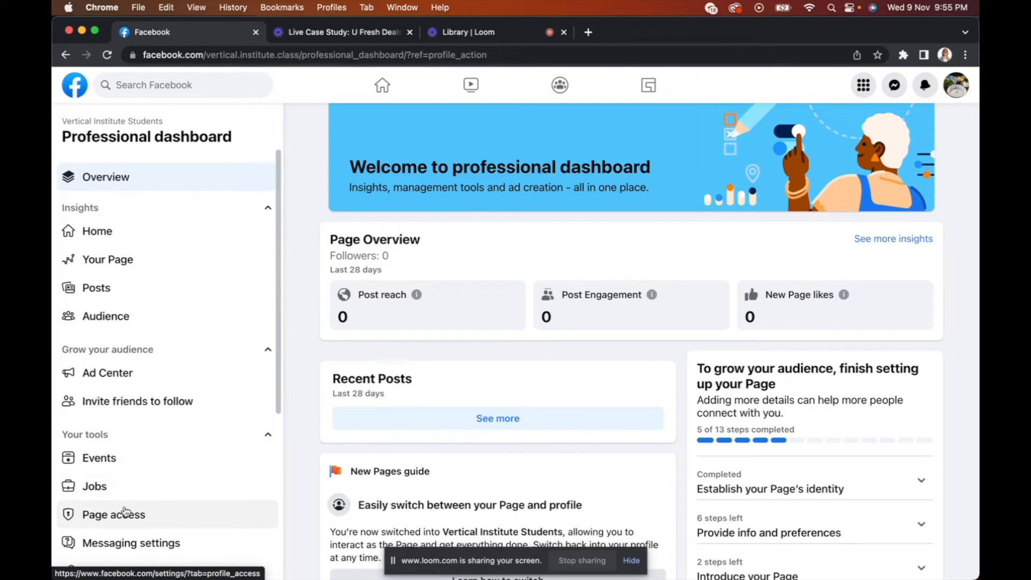
click(112, 515)
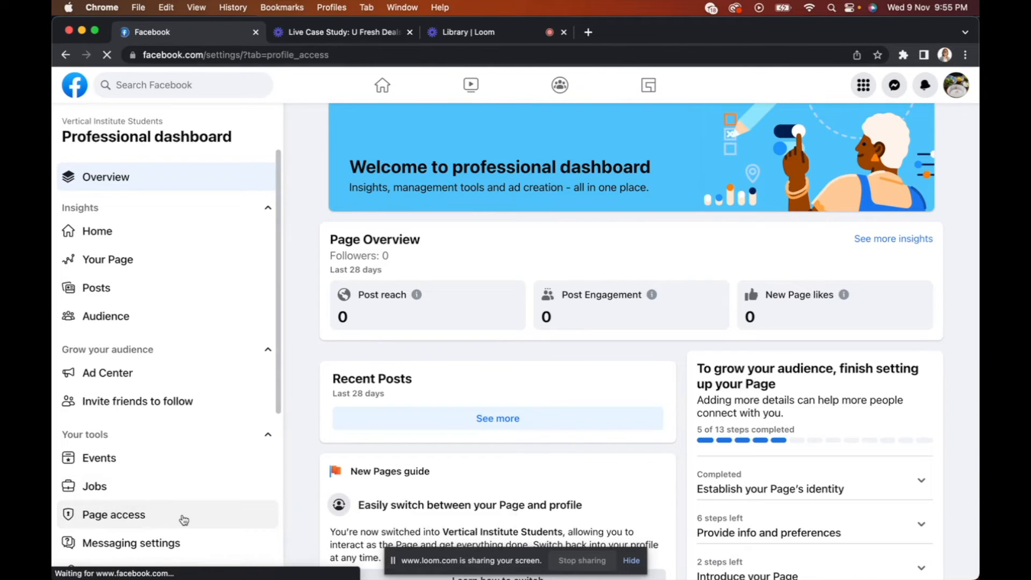
click(112, 514)
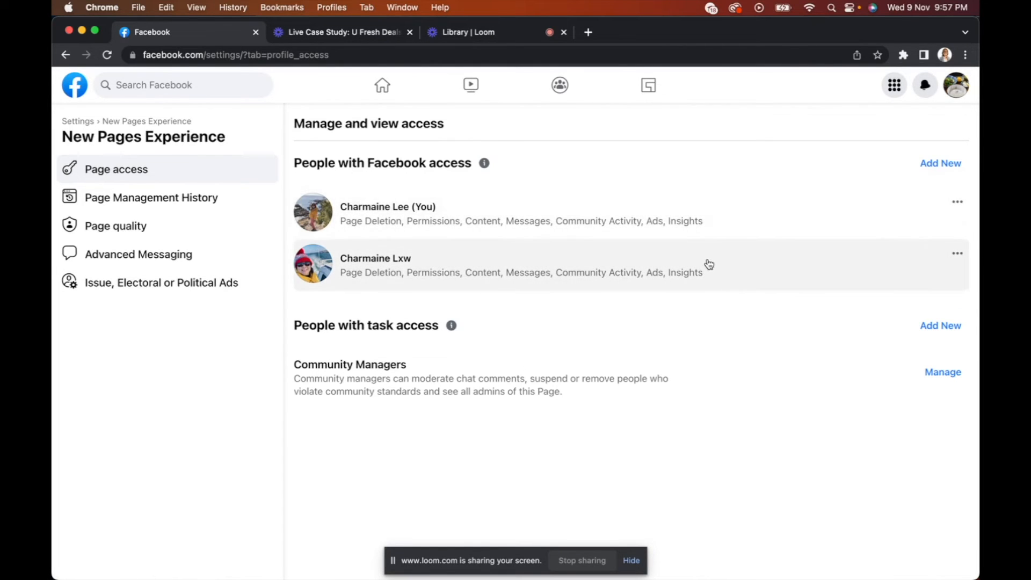
- Begin adding someone to People with Facebook access and continue past the explanation
click(940, 163)
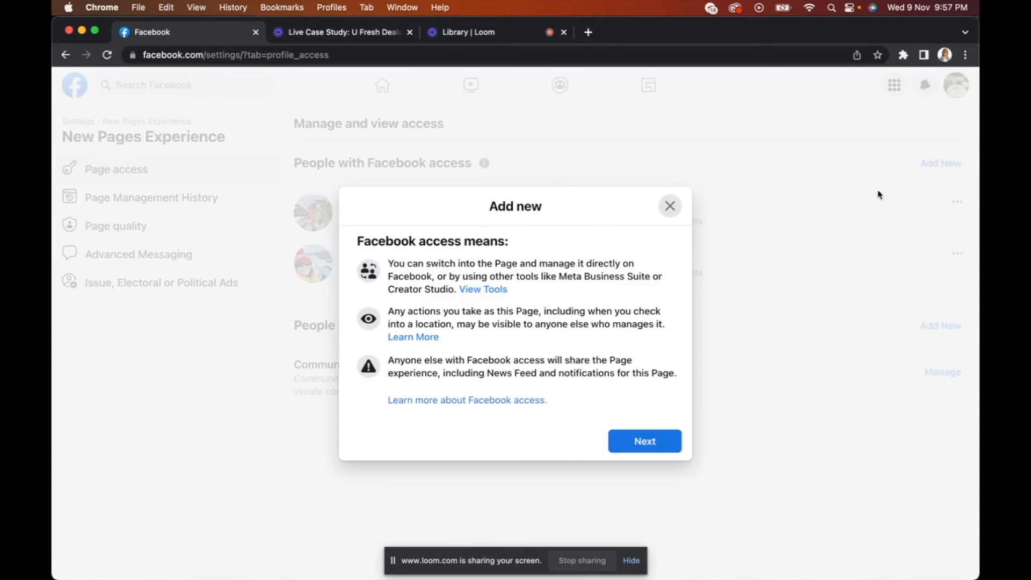
click(644, 440)
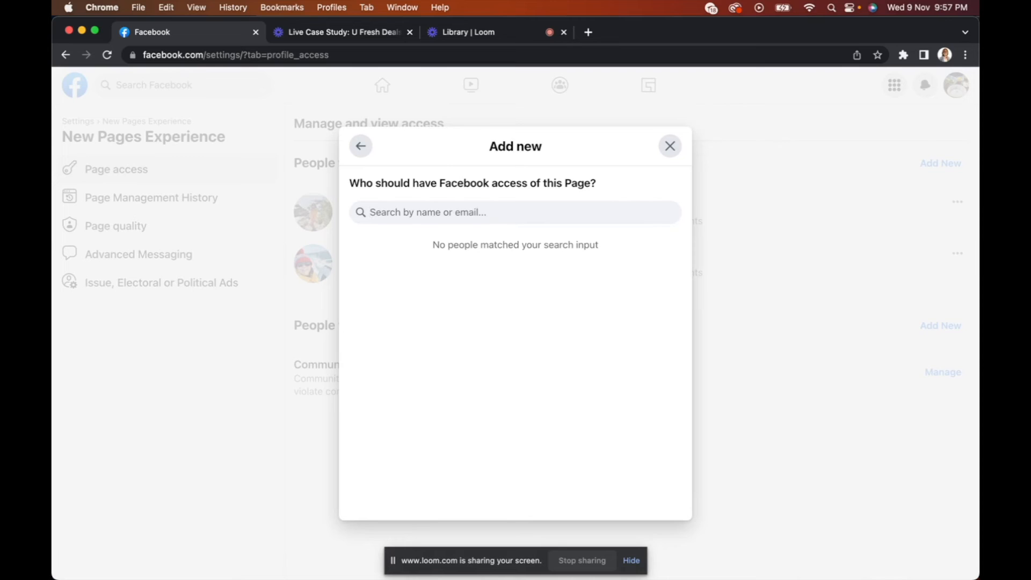
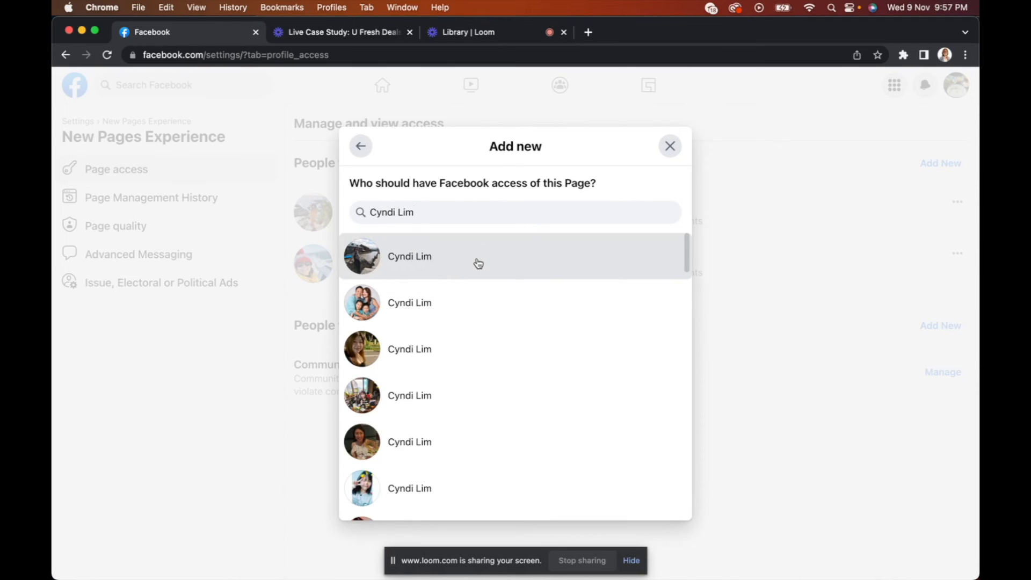
click(410, 256)
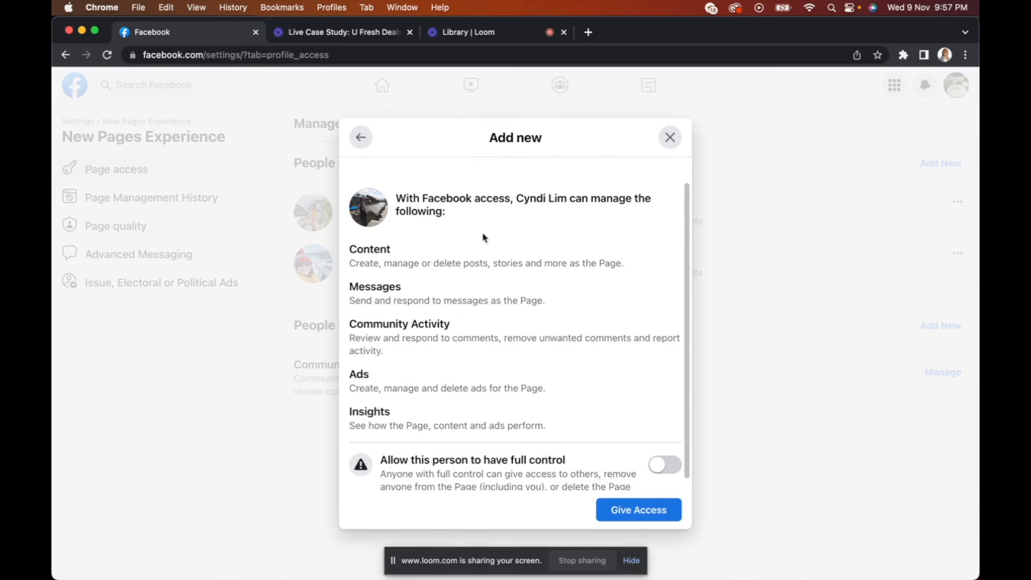
mouse_move(604, 302)
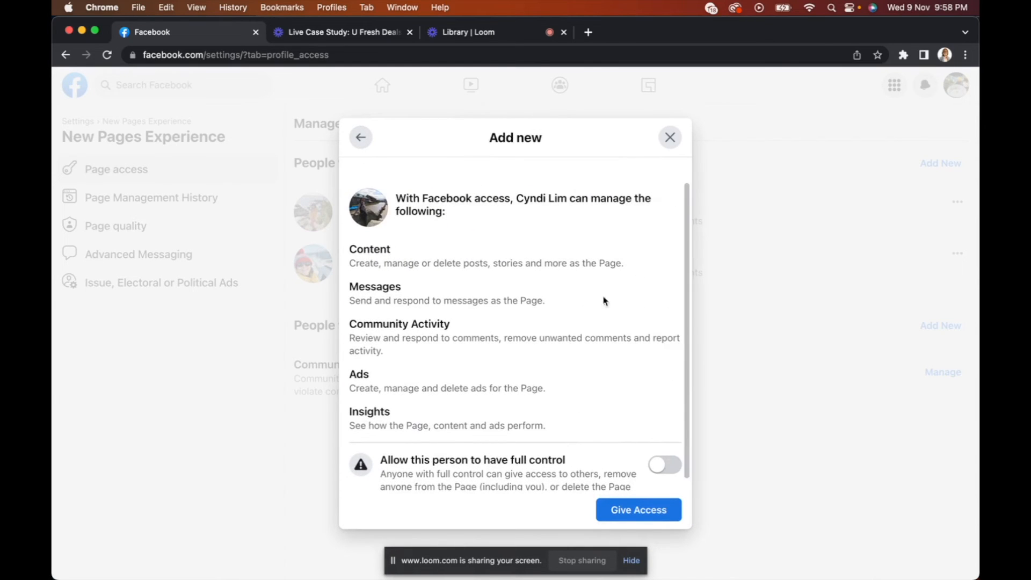
scroll(down, 3)
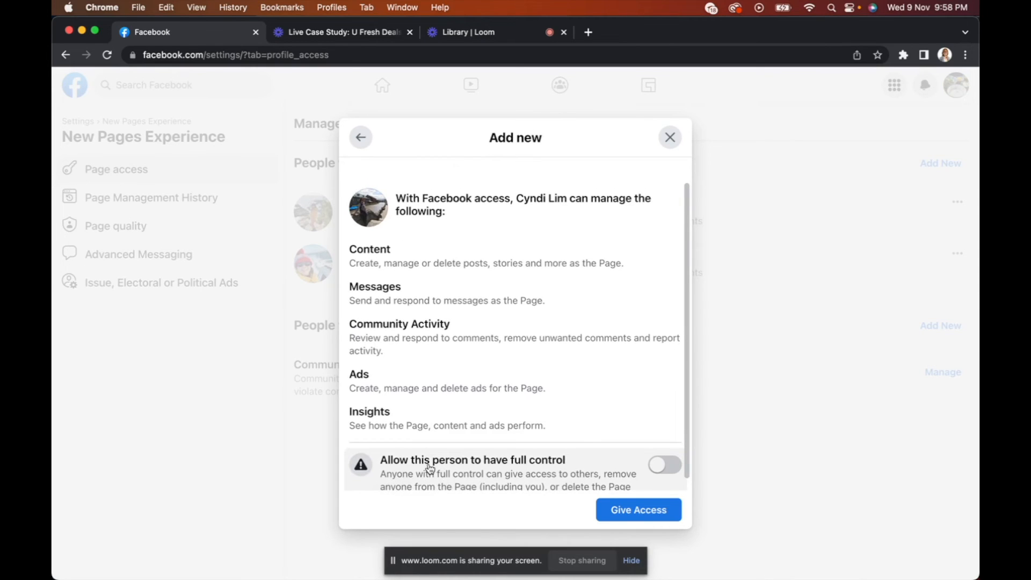
scroll(down, 3)
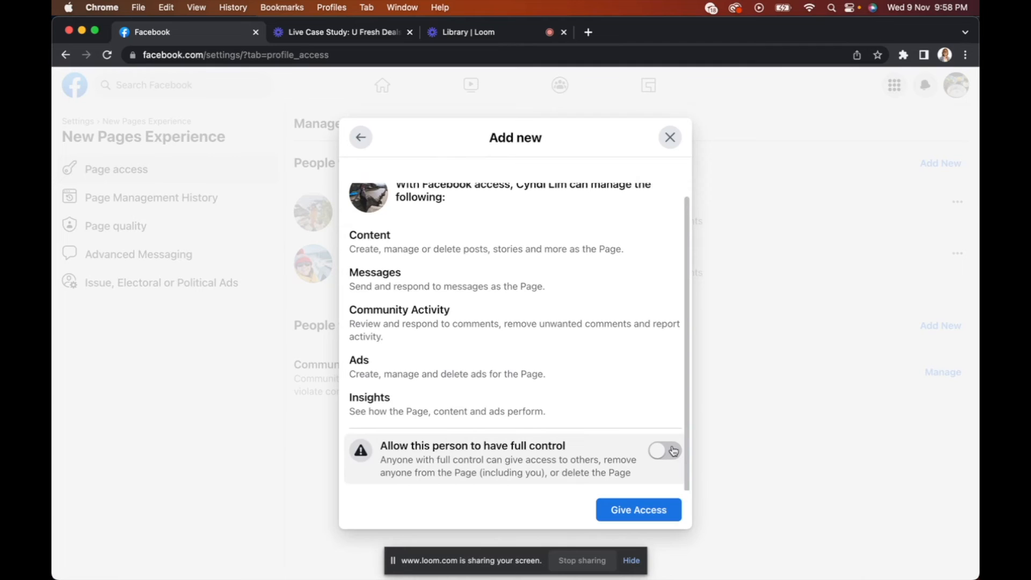
click(665, 451)
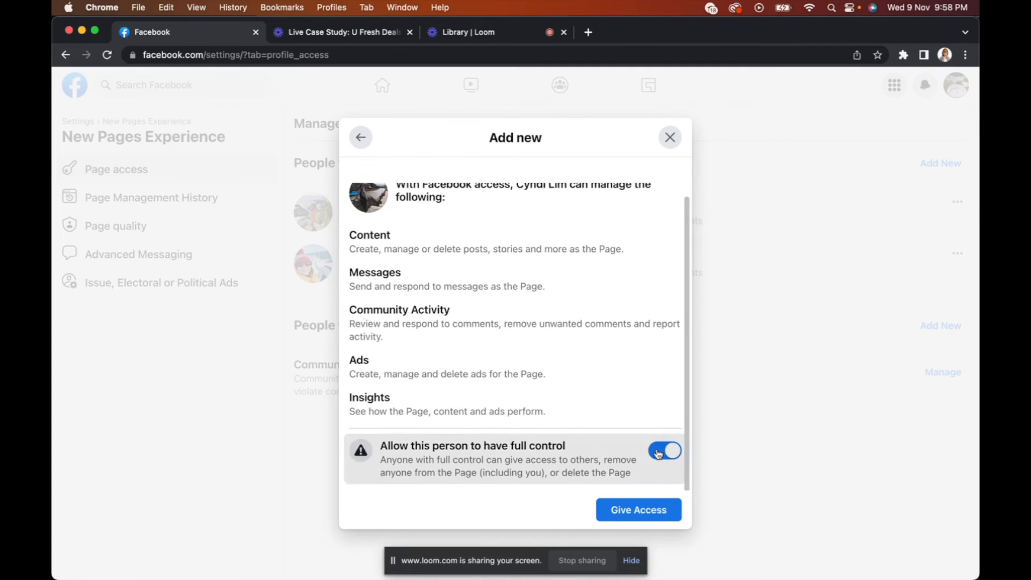
click(665, 451)
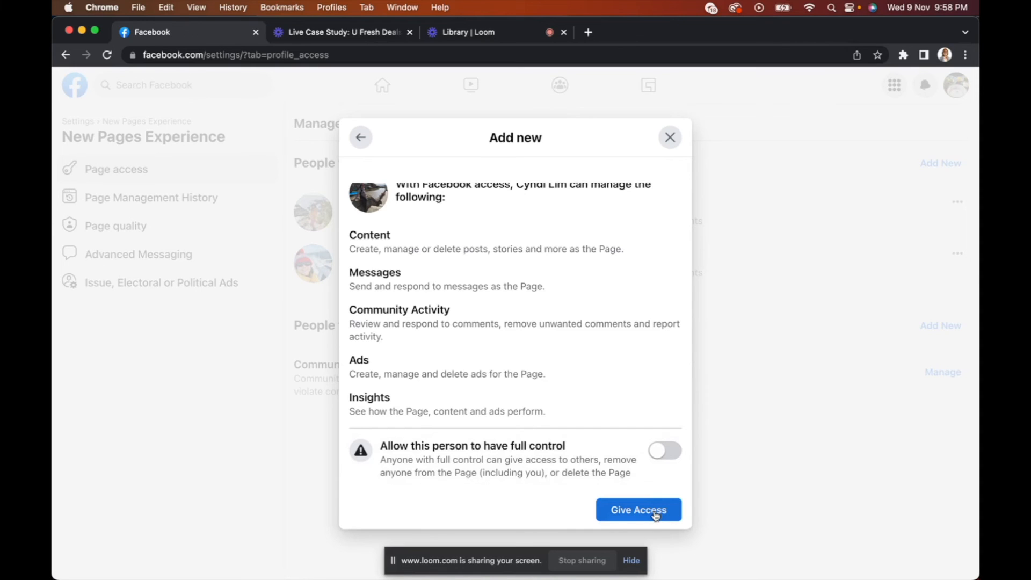
- Give the chosen person access, then review the pending ABC Consultancy full-control invitation
click(638, 510)
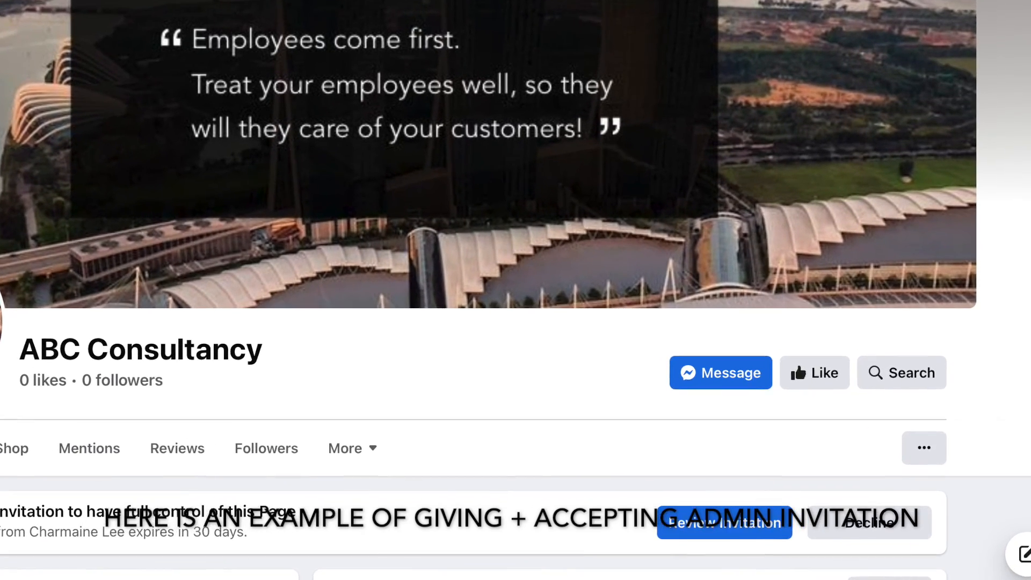
scroll(down, 3)
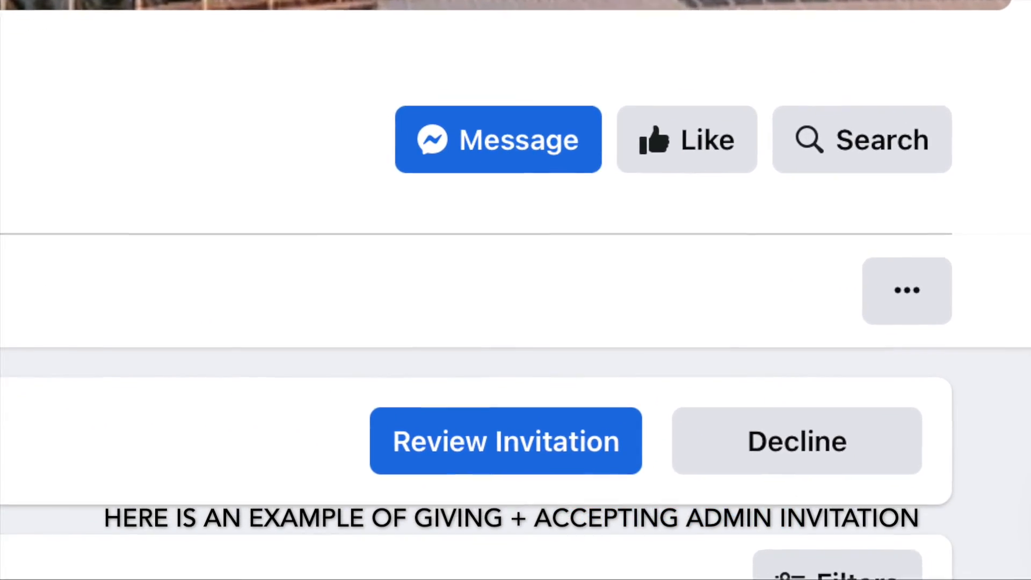
click(506, 442)
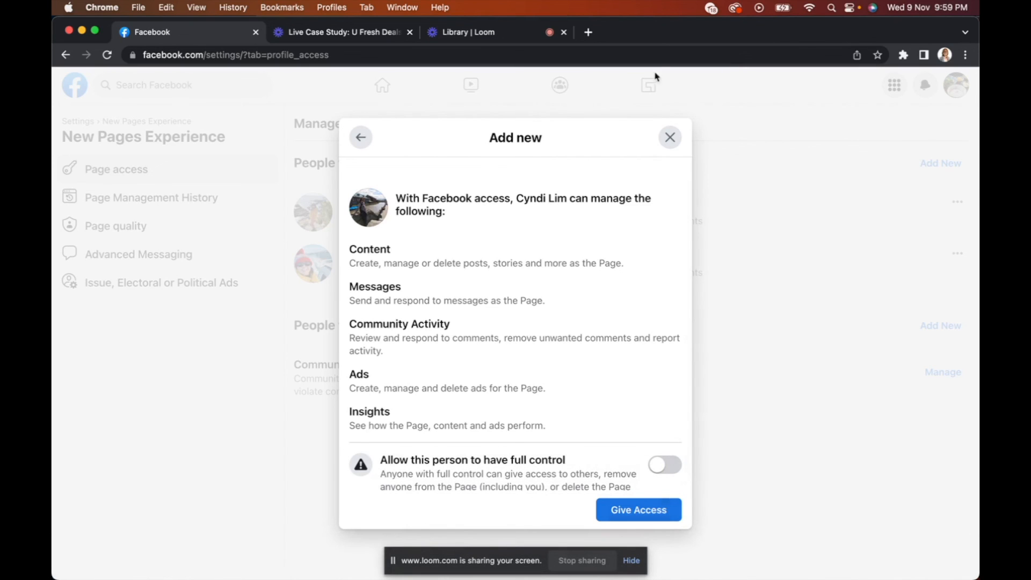
mouse_move(782, 146)
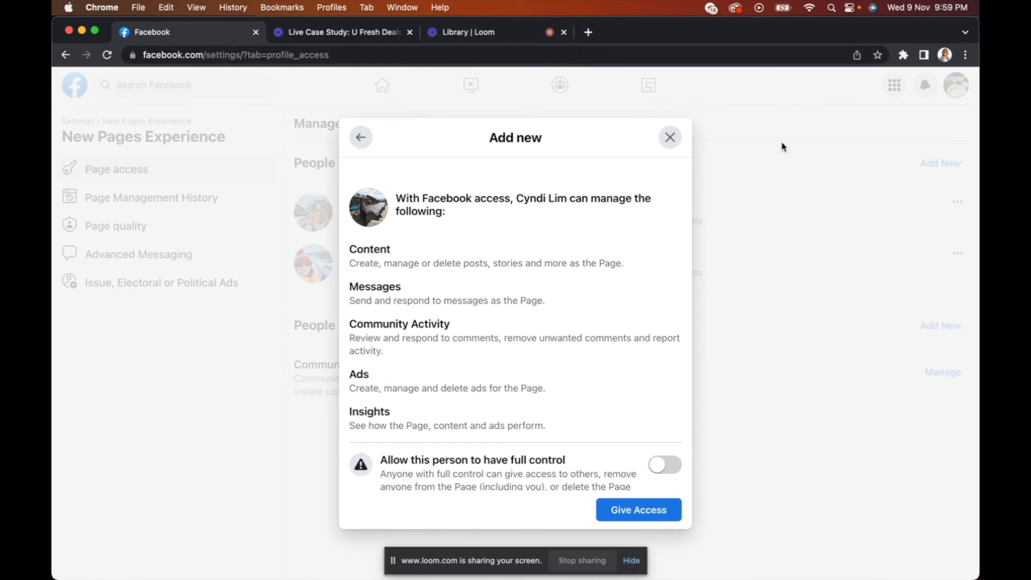
mouse_move(548, 70)
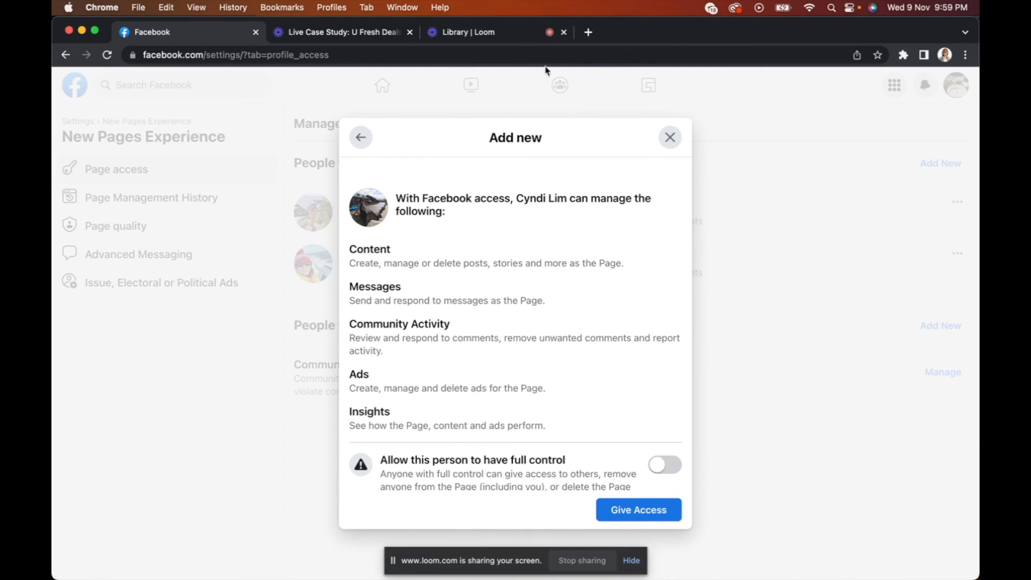